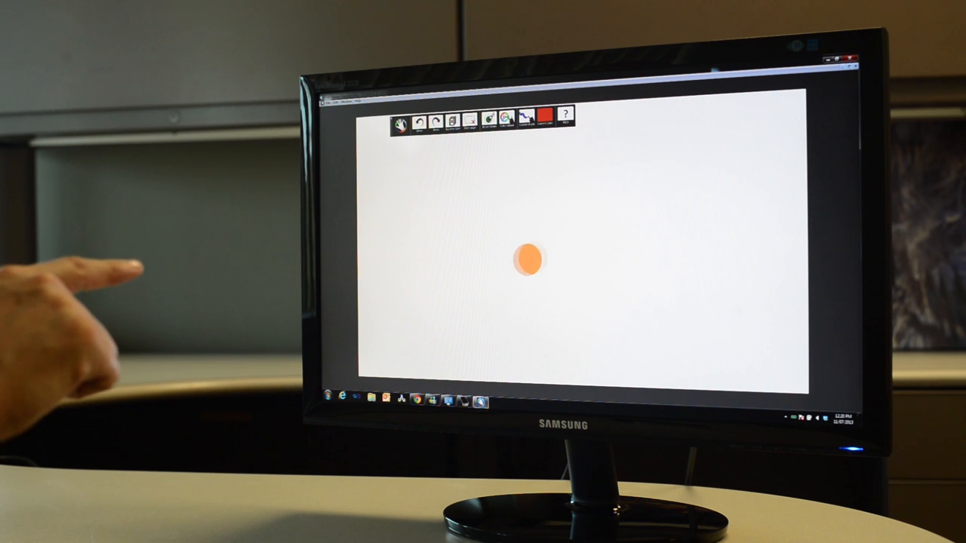
Gesture-paint a loose red looping stroke across the top-left of the blank canvas.
drag(528, 260, 694, 200)
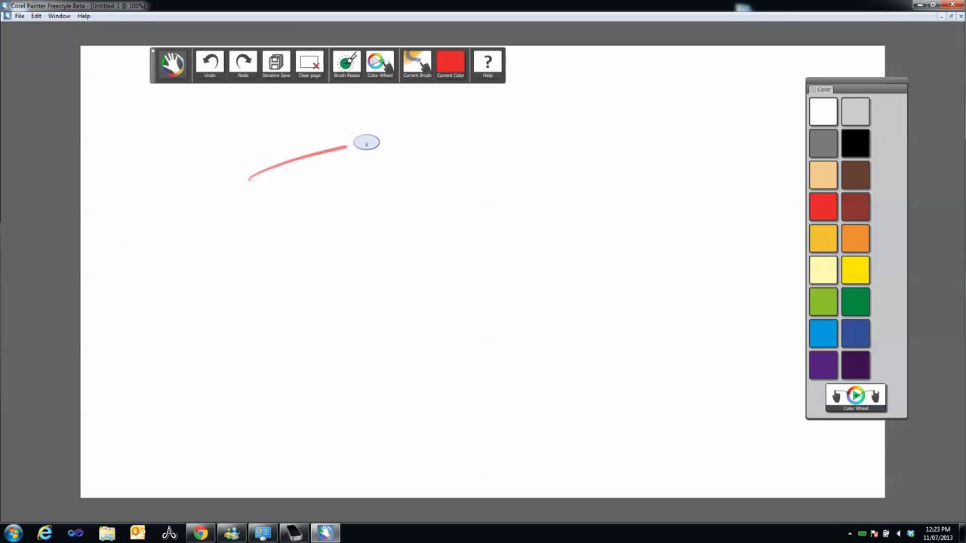
drag(347, 147, 547, 156)
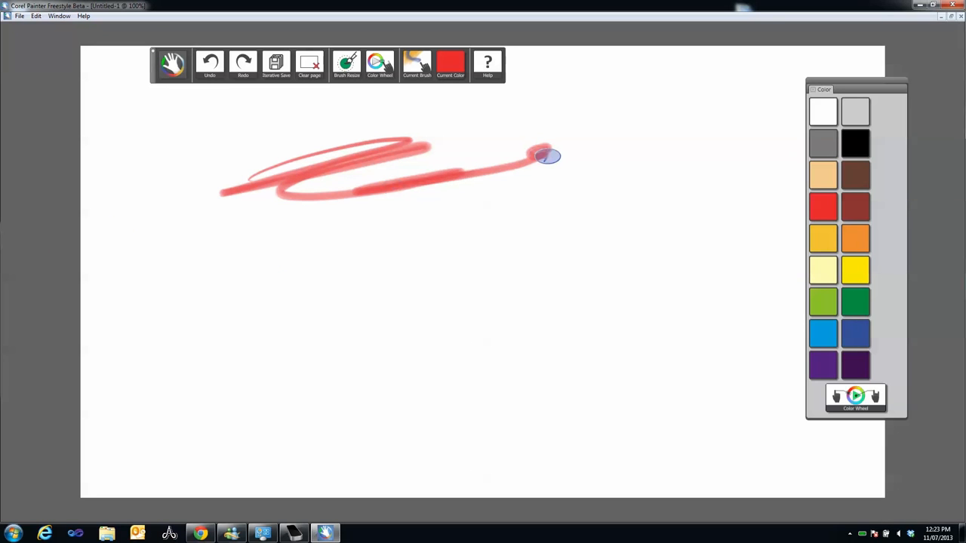